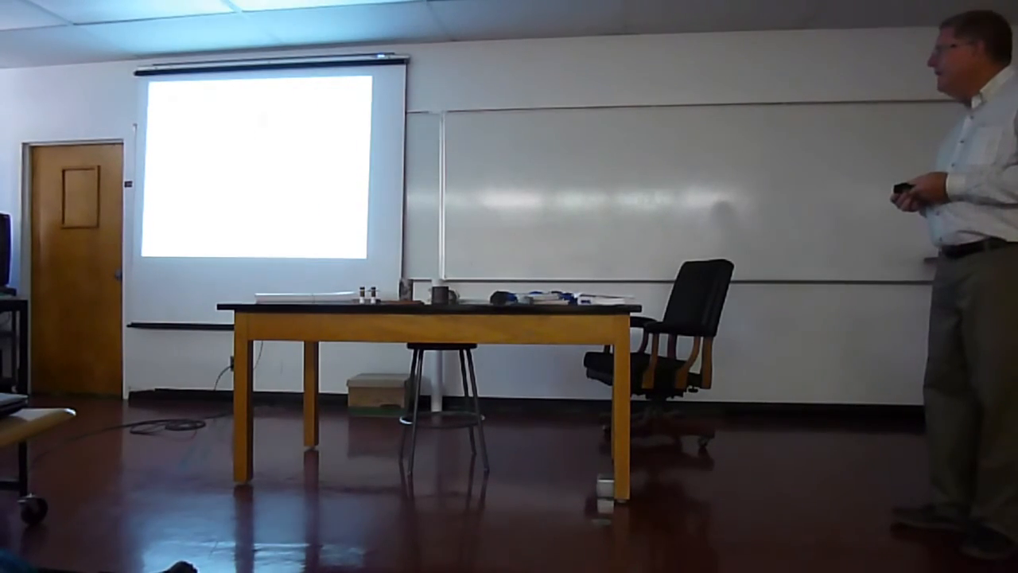
click(922, 188)
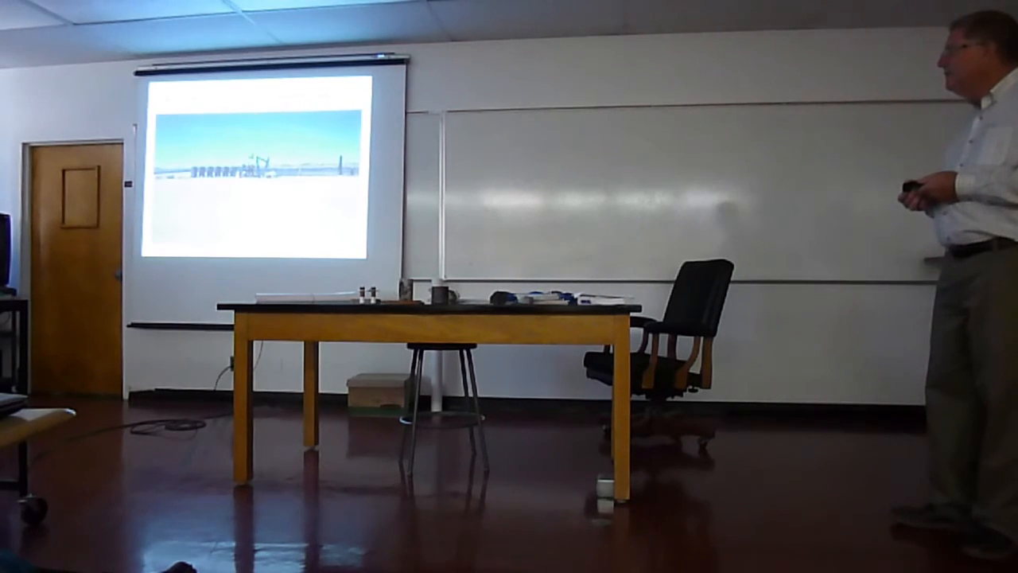